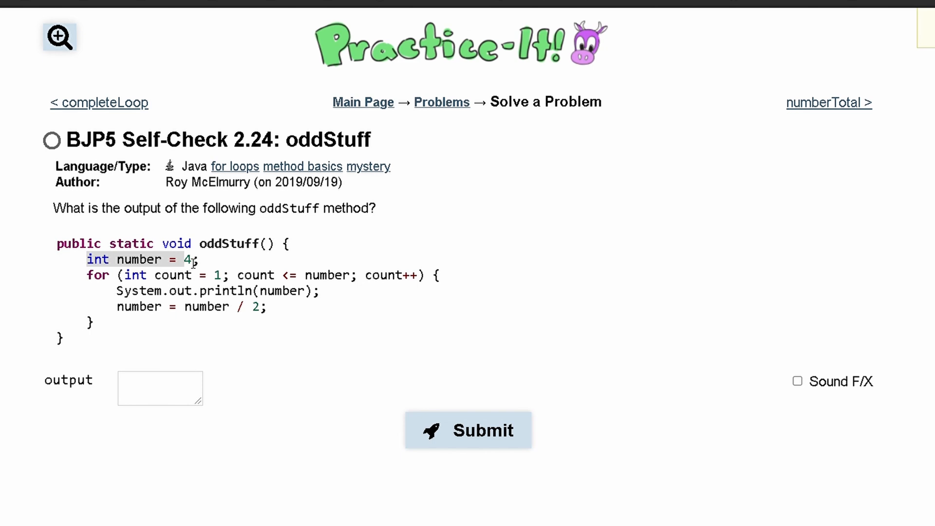
{"action": "mouse_move", "coordinate": [135, 274]}
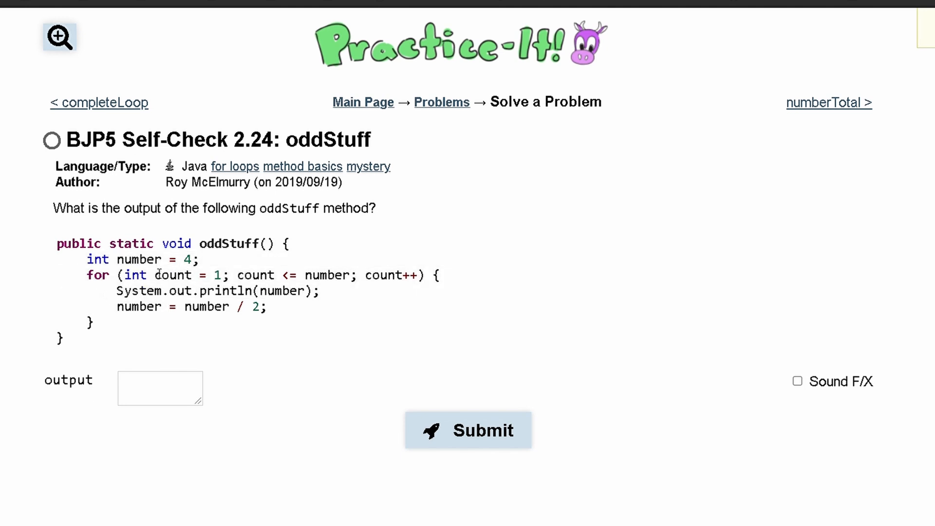
Step: Enter output lines 4 and 2 for oddStuff and submit, passing 1 of 1 tests
{"action": "double_click", "coordinate": [172, 275]}
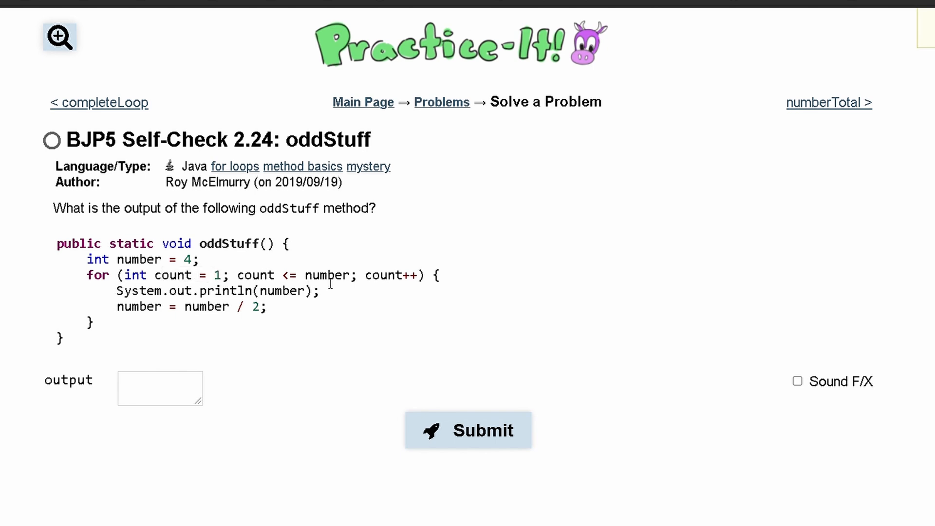
{"action": "mouse_move", "coordinate": [414, 276]}
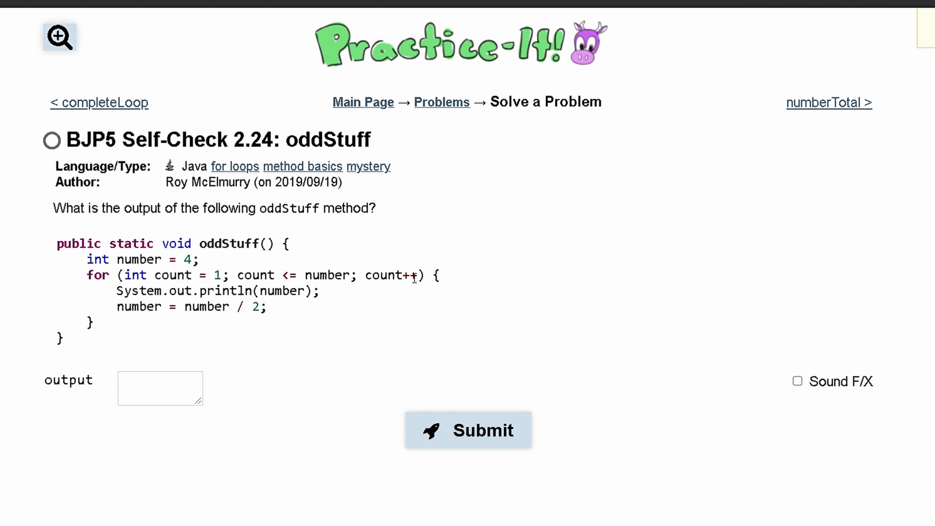
{"action": "mouse_move", "coordinate": [166, 306]}
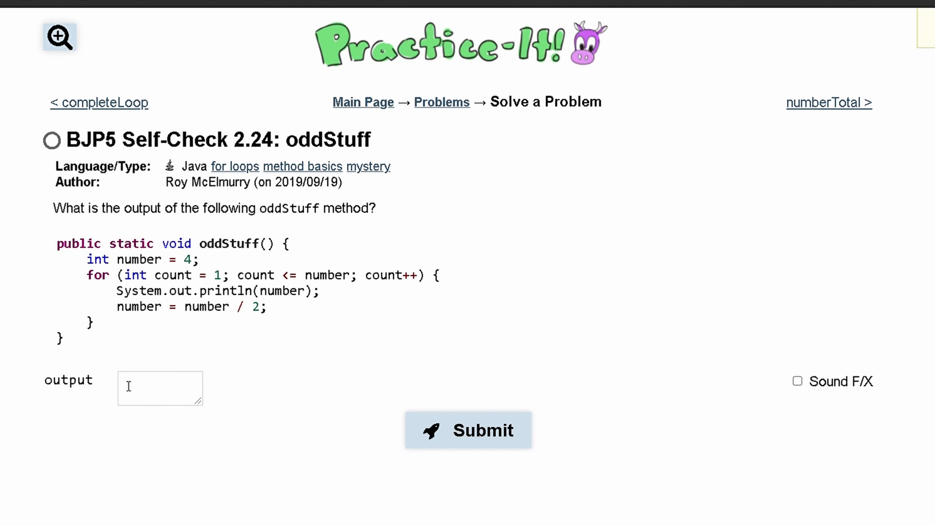
{"action": "type", "text": "4"}
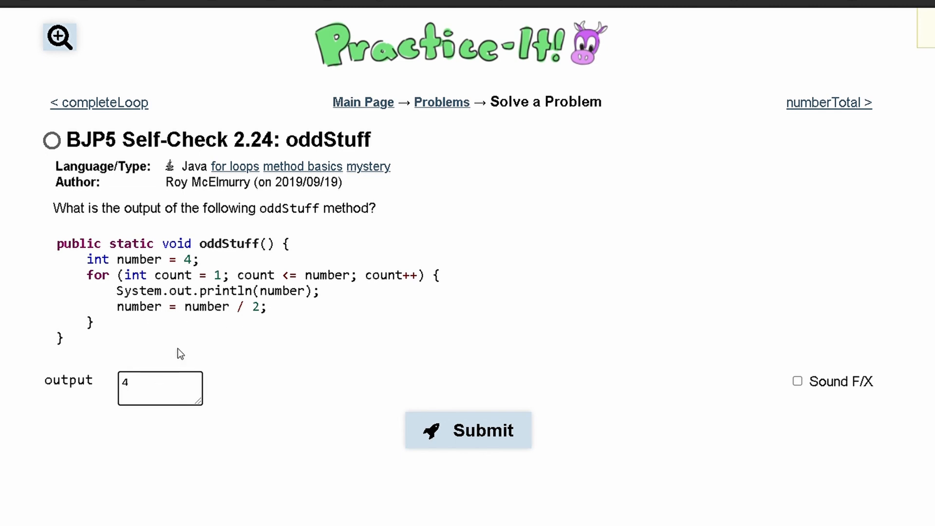
{"action": "mouse_move", "coordinate": [227, 318]}
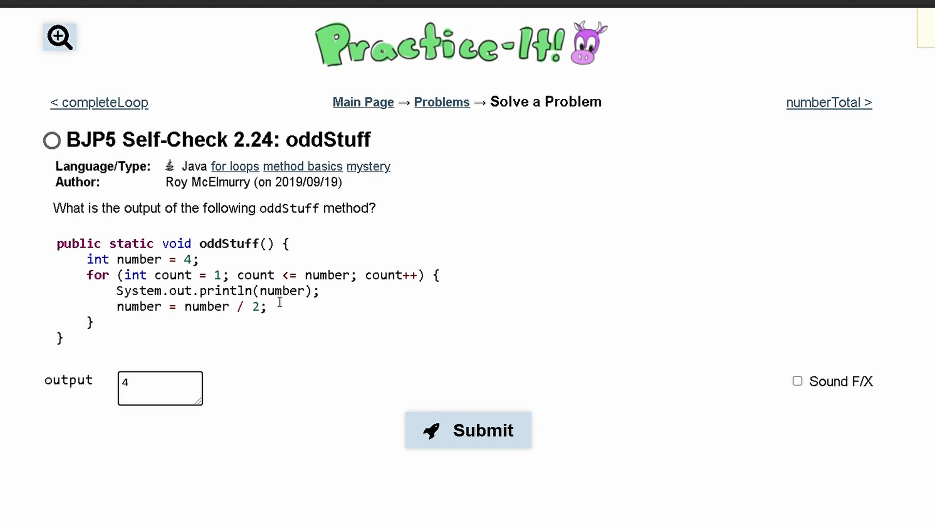
{"action": "type", "text": "2"}
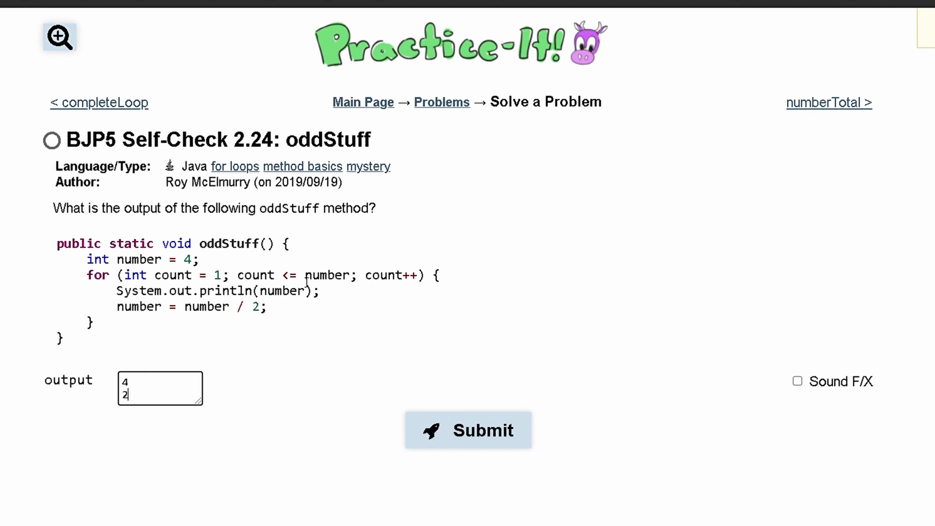
{"action": "double_click", "coordinate": [326, 275]}
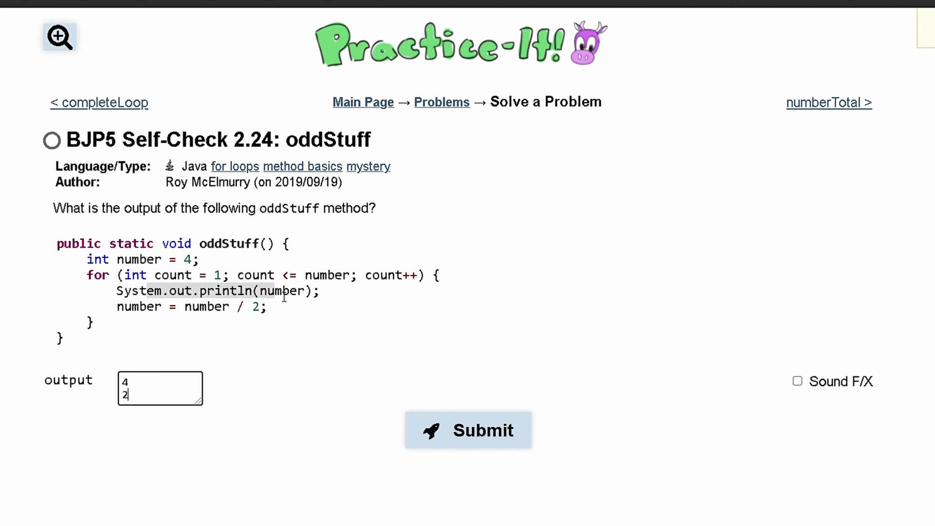
{"action": "mouse_move", "coordinate": [467, 430]}
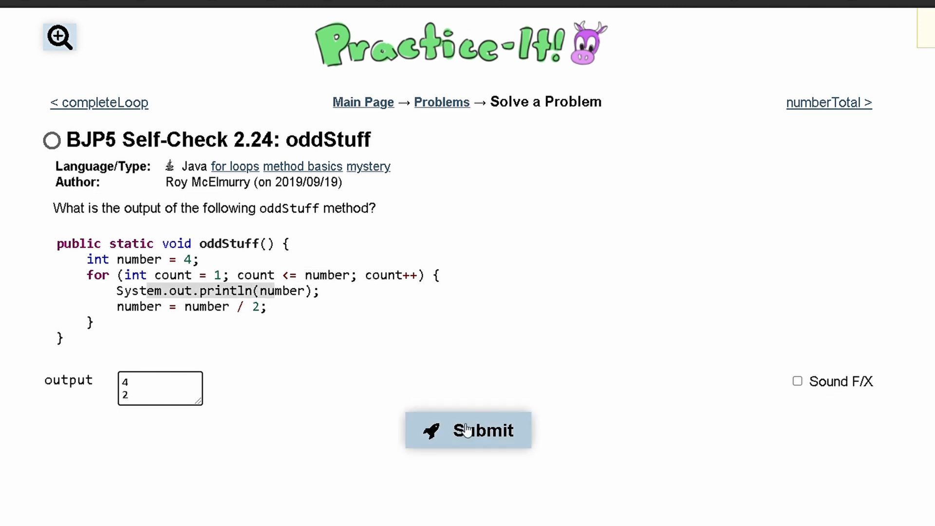
{"action": "left_click", "coordinate": [467, 430]}
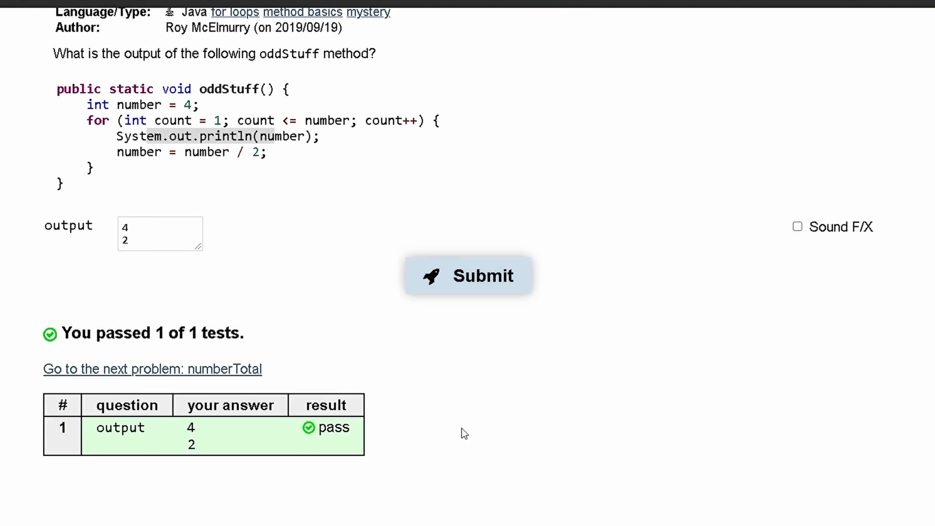